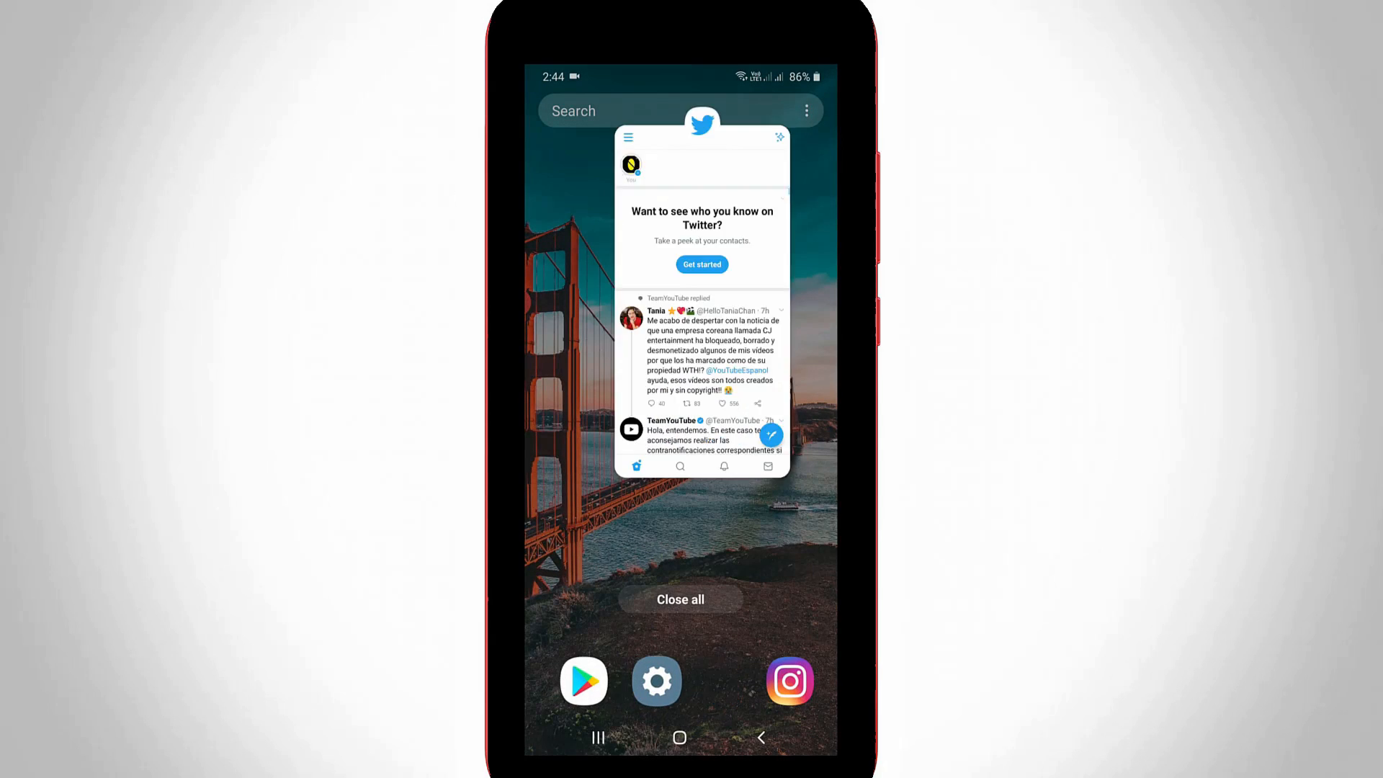
# - Return to the Android home screen from the recent apps overview
pyautogui.click(679, 598)
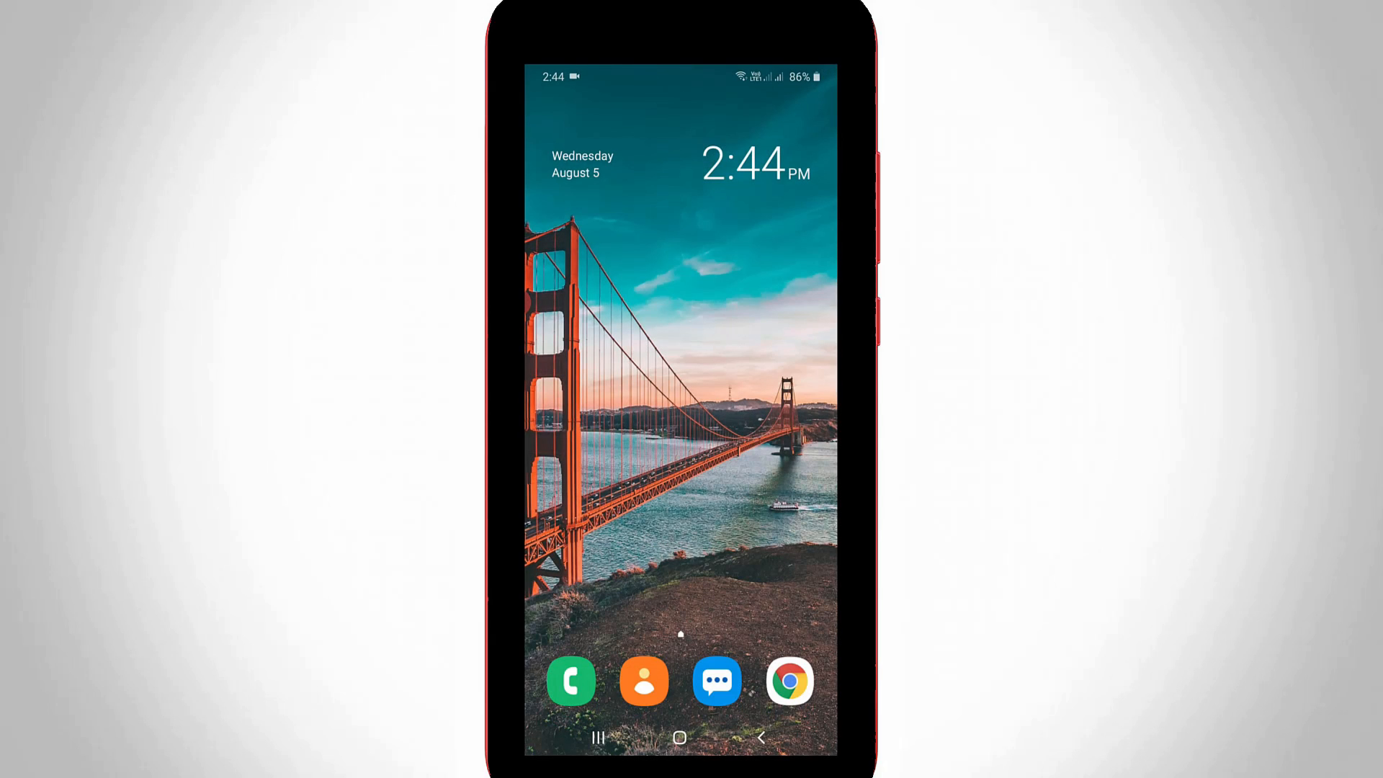
# - Launch Chrome and go to twitter.com to reach the sign-up and log-in page
pyautogui.click(788, 680)
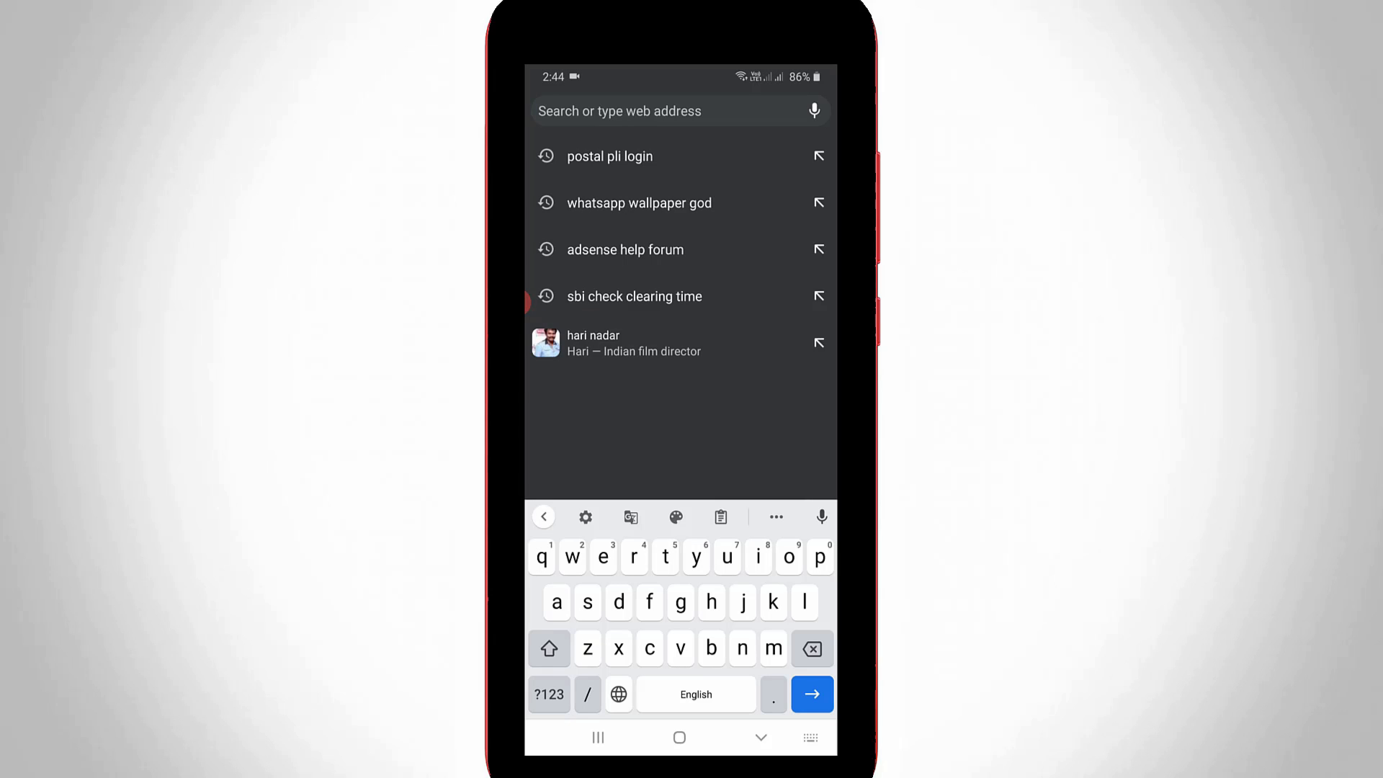
pyautogui.write('twitter.com')
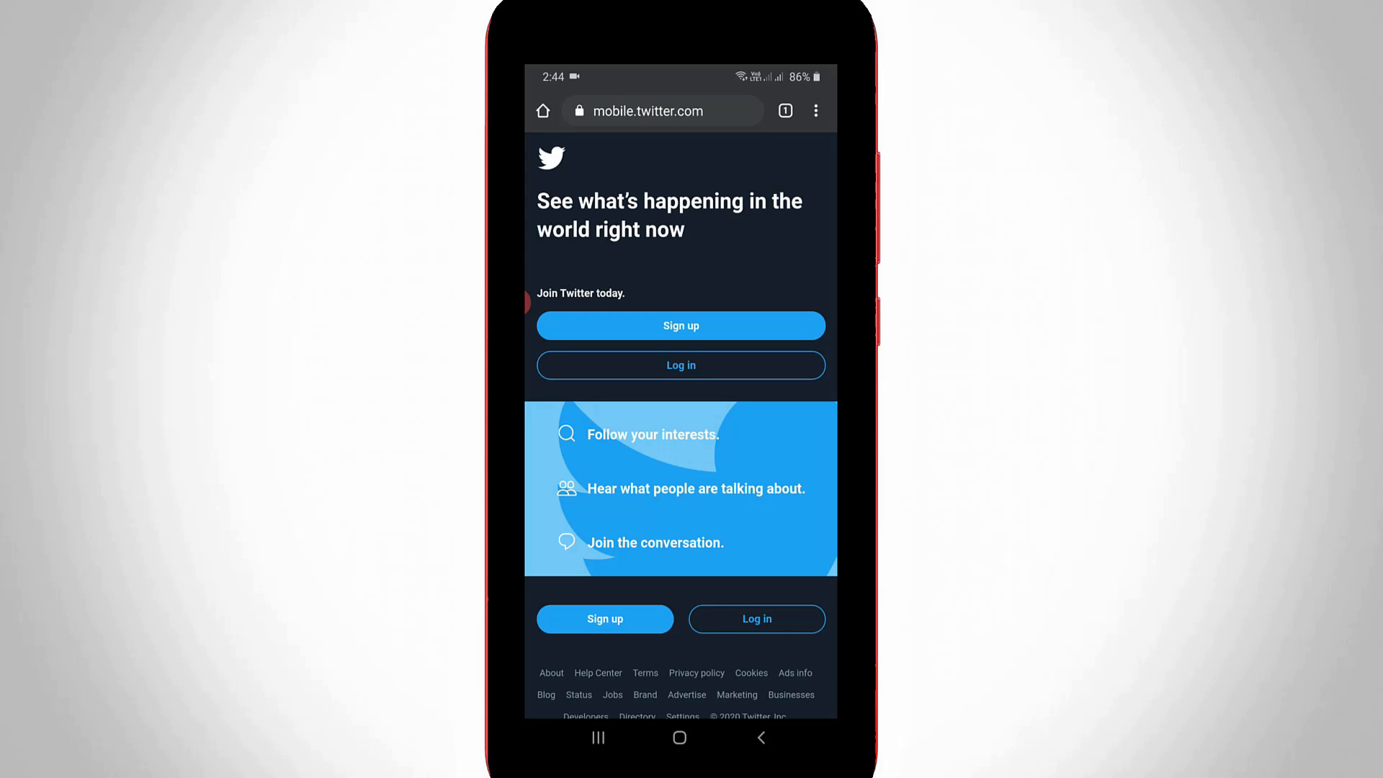
# - Log in to the Twitter account and land on the Home timeline
pyautogui.click(680, 365)
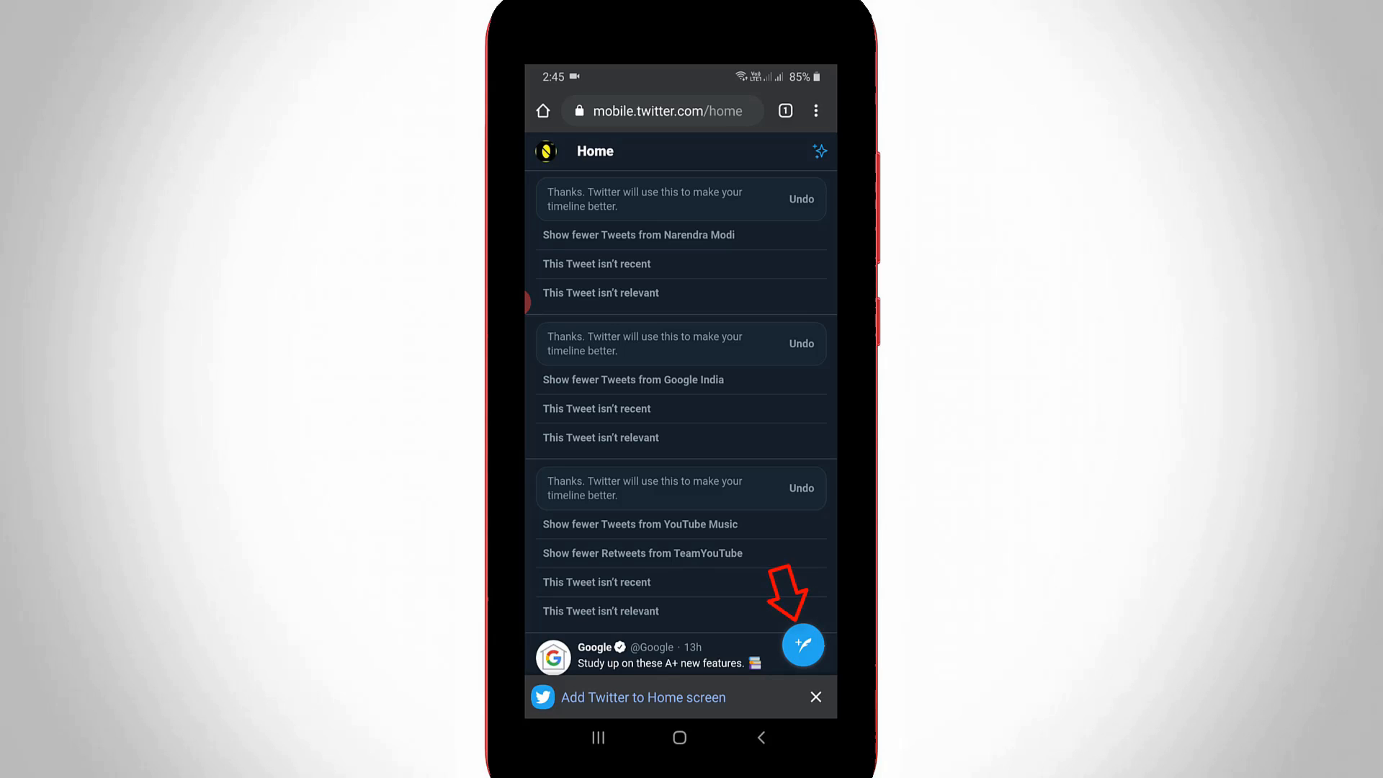
# - Compose a new Tweet with the teconz output_HD1080.mp4 video attached from Recent files
pyautogui.click(801, 645)
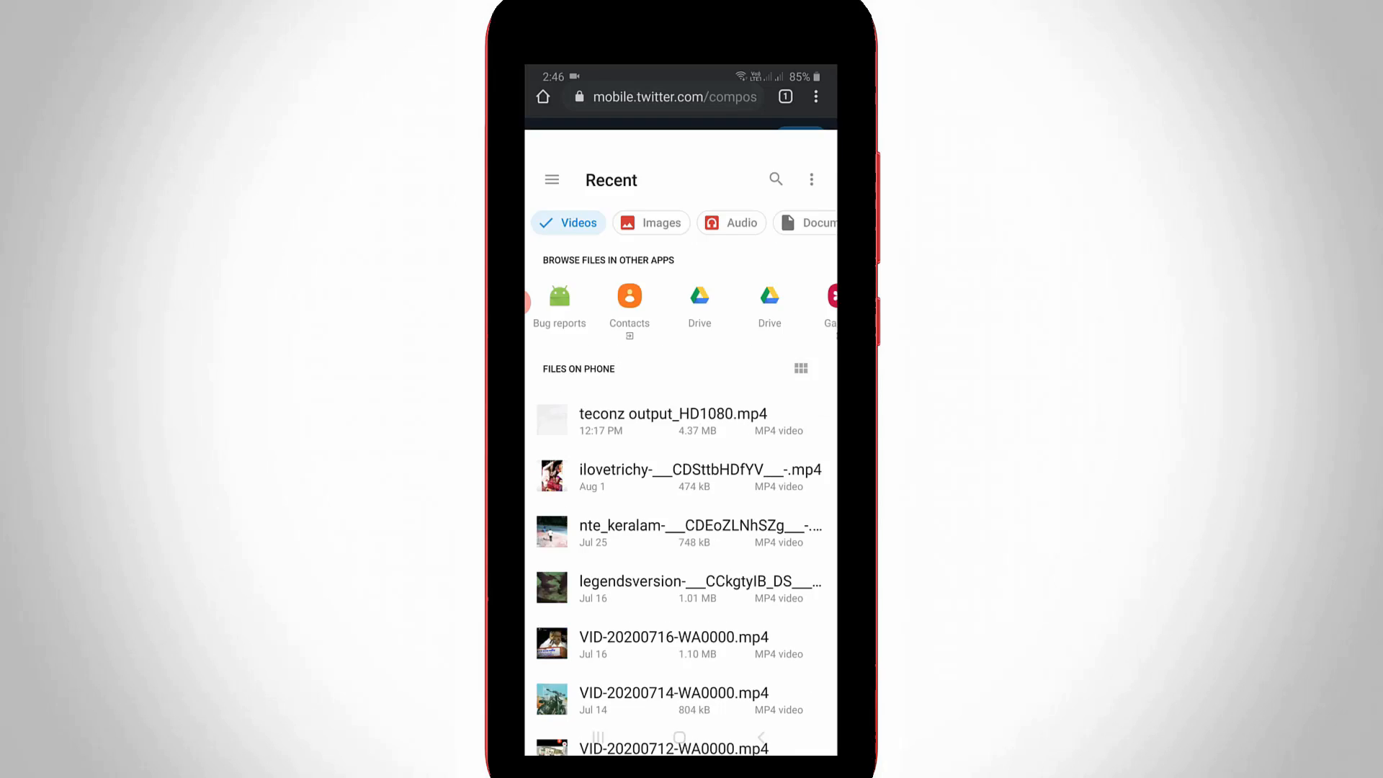
pyautogui.click(673, 413)
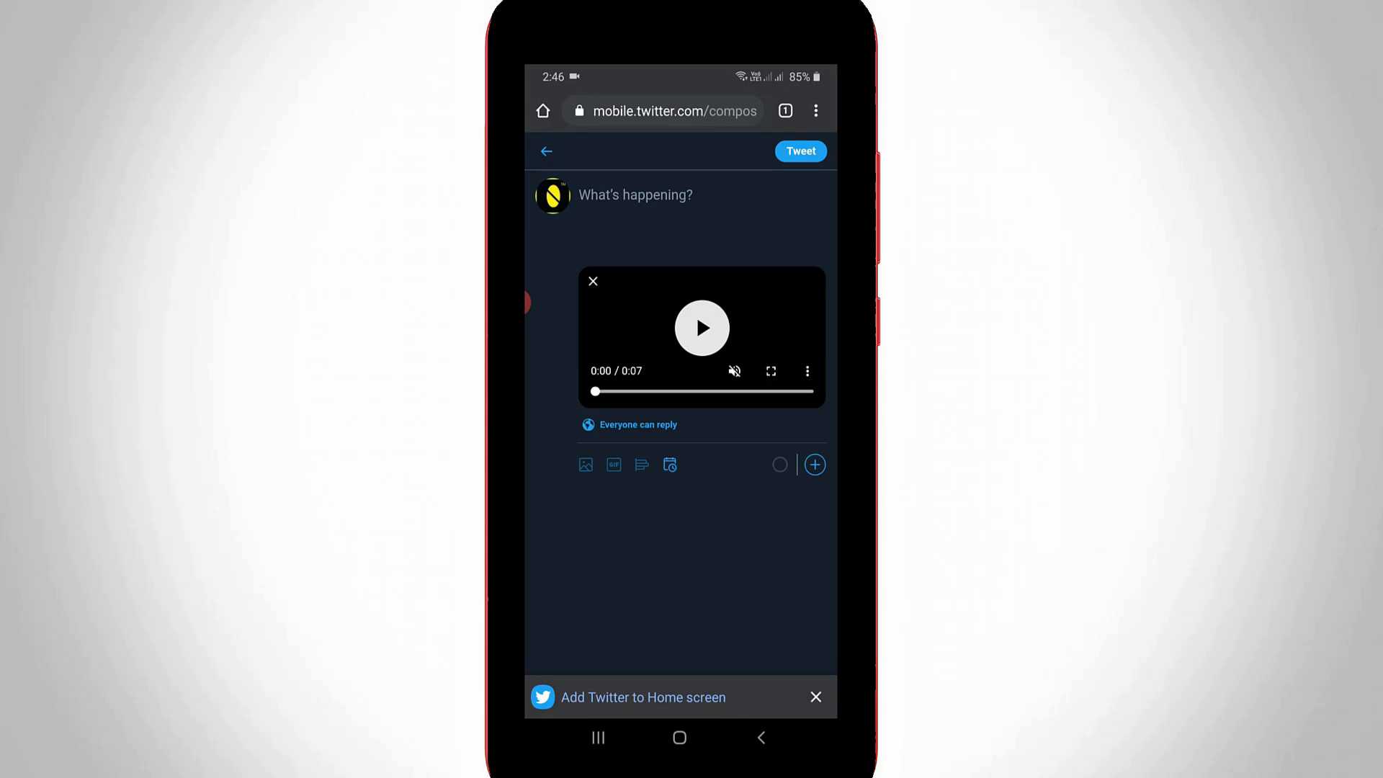
# - Publish the video Tweet so the Home timeline shows 'Your Tweet was sent'
pyautogui.click(635, 194)
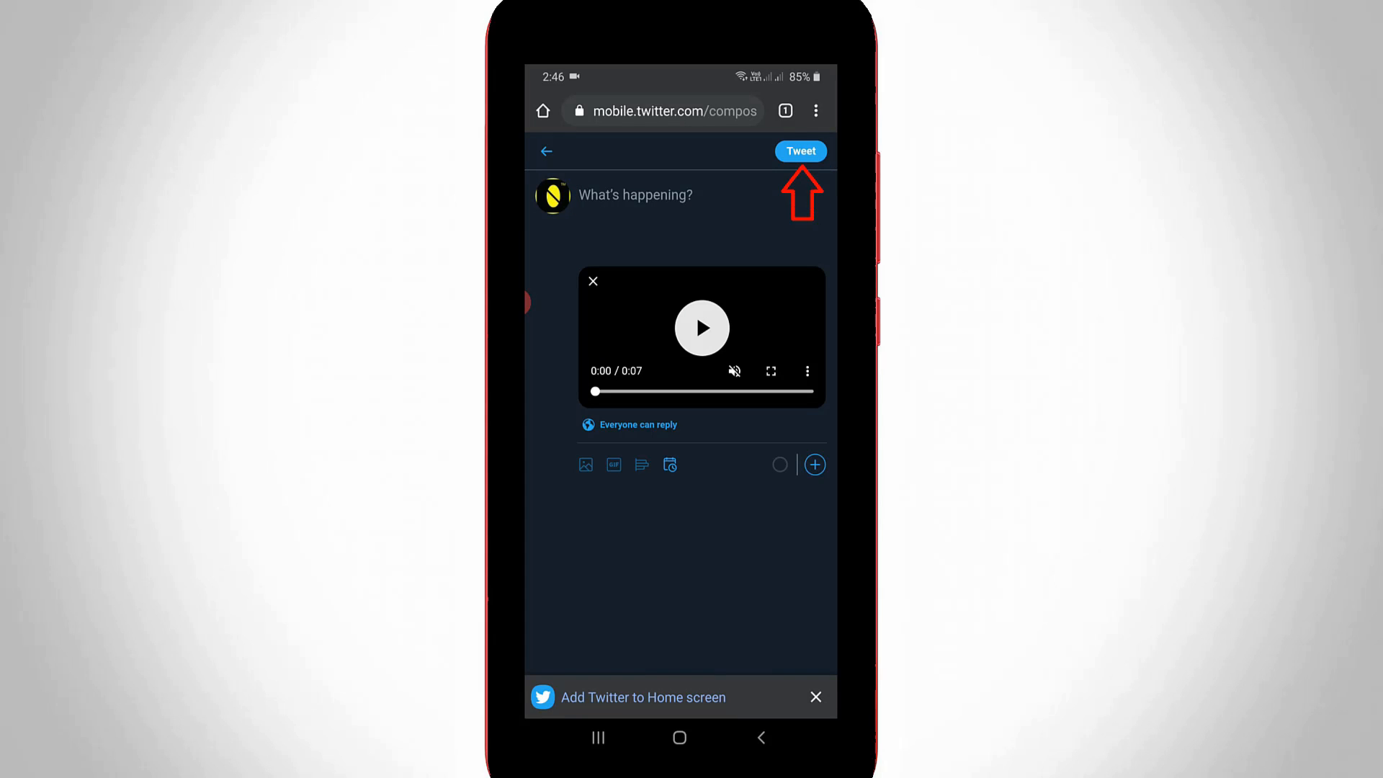
pyautogui.click(800, 152)
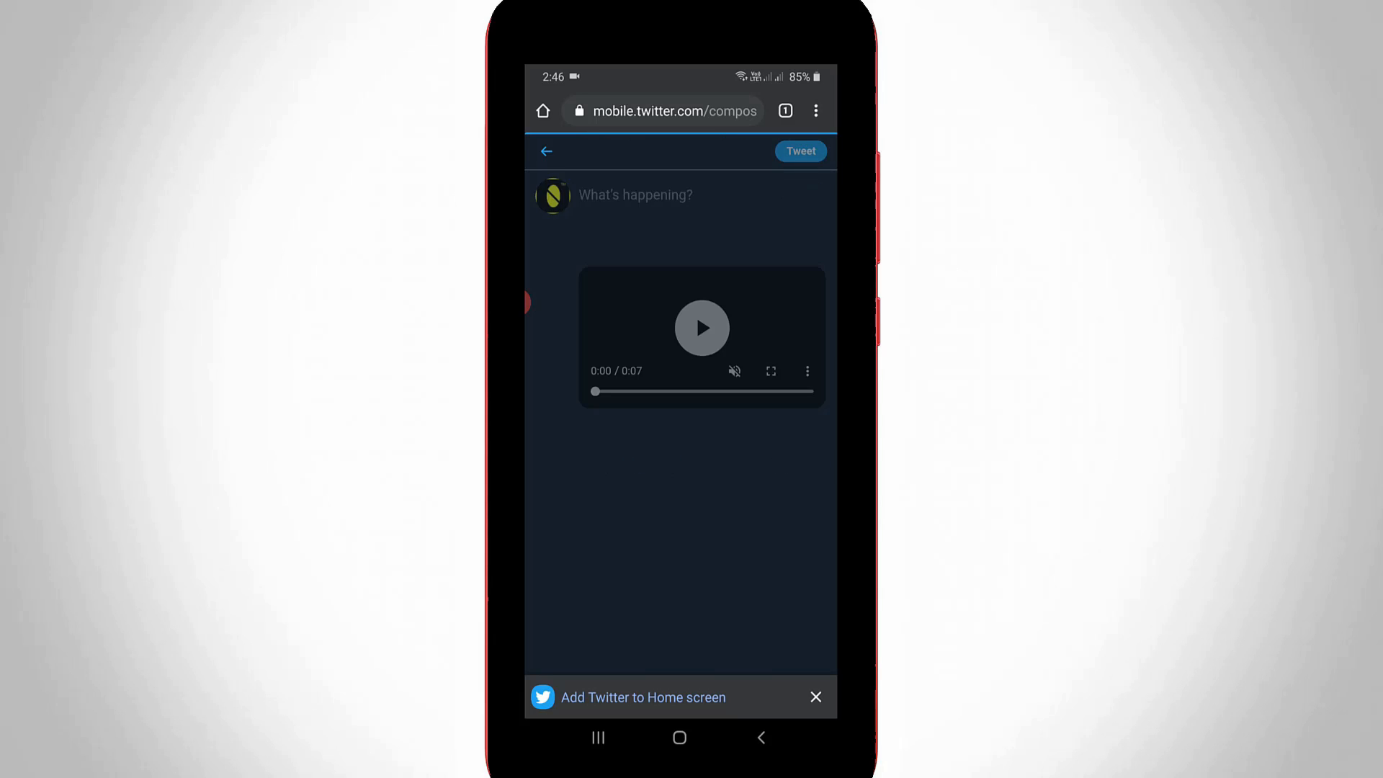
pyautogui.click(800, 151)
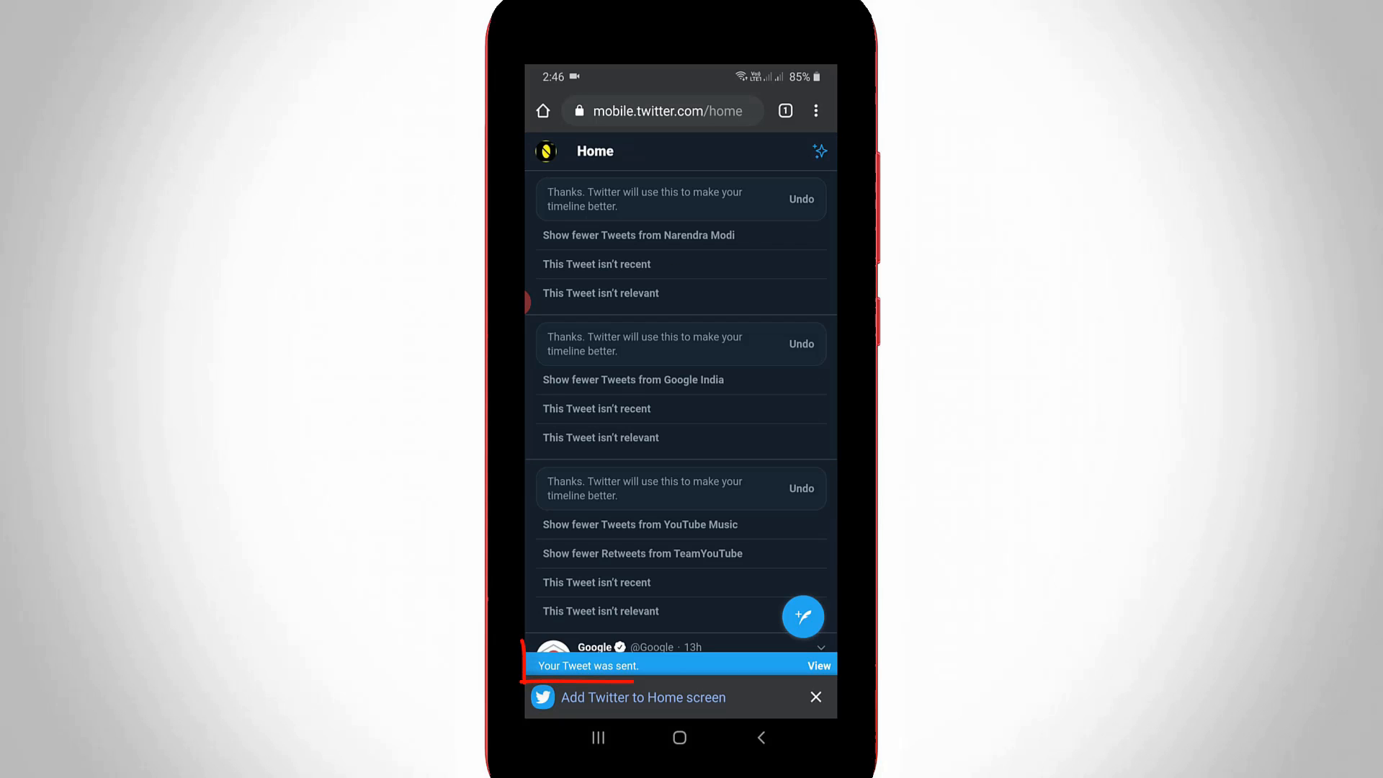